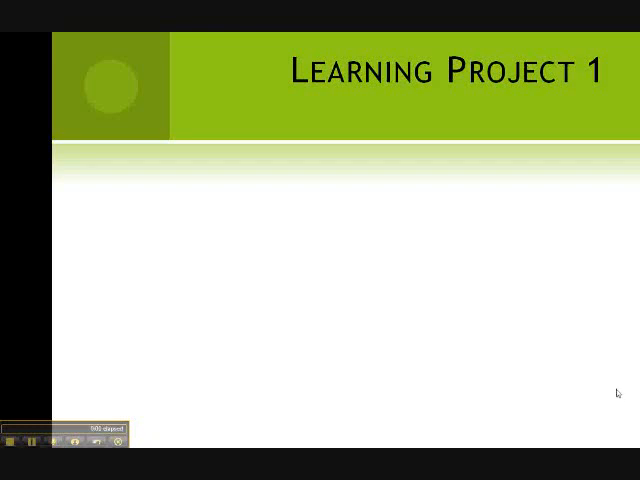
Enter 'A.B. Smith' in the yellow Name cell B3.
key(Escape)
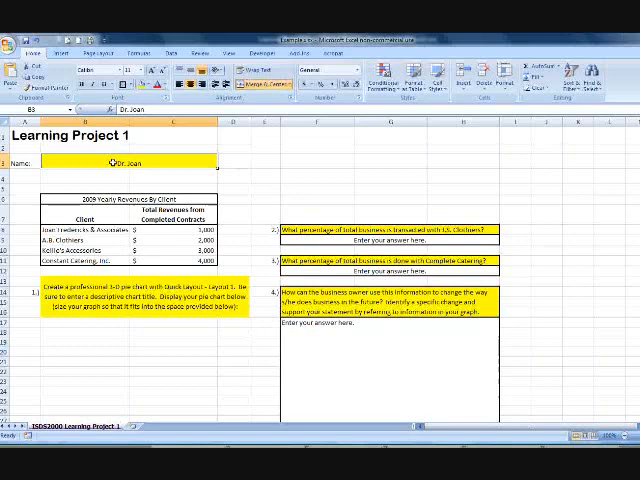
text(A.B. Smith)
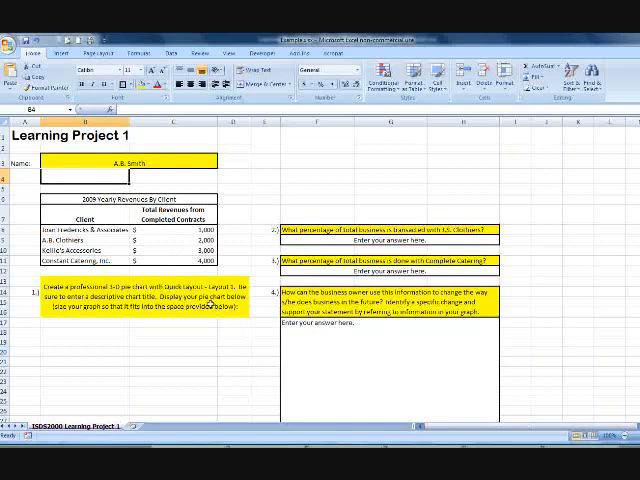
mouse_move(154, 328)
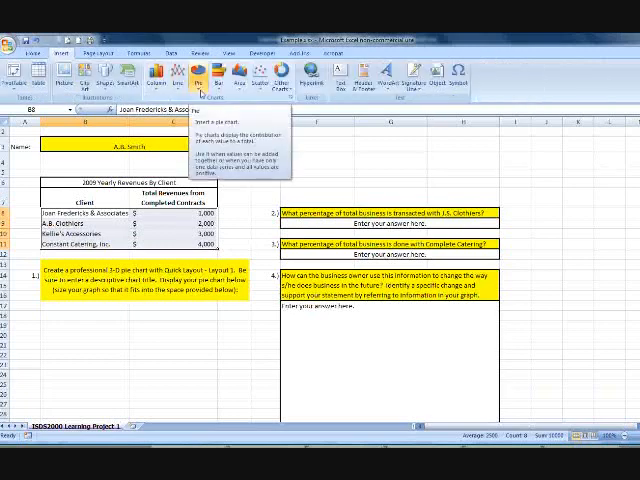
Insert a 3-D Pie chart of the client names and 2009 revenues.
click(196, 76)
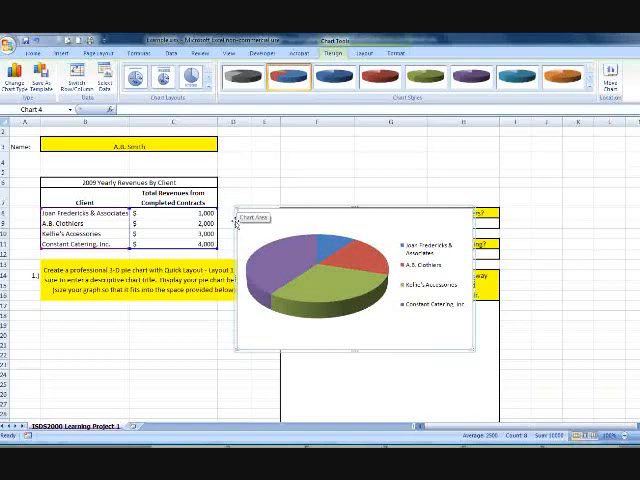
mouse_move(238, 247)
text(2009 Revenues by Client)
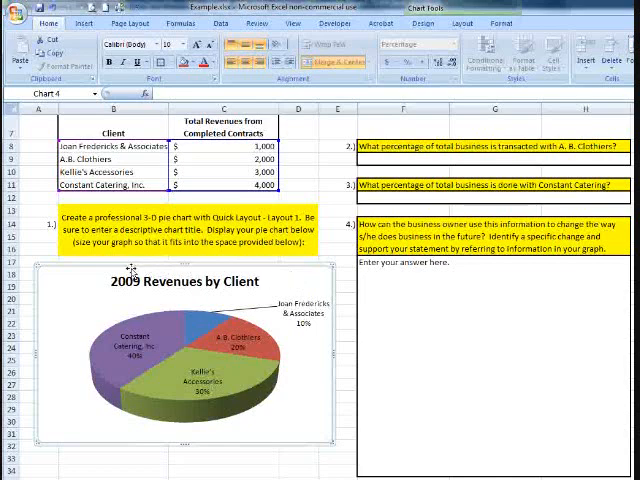
mouse_move(232, 279)
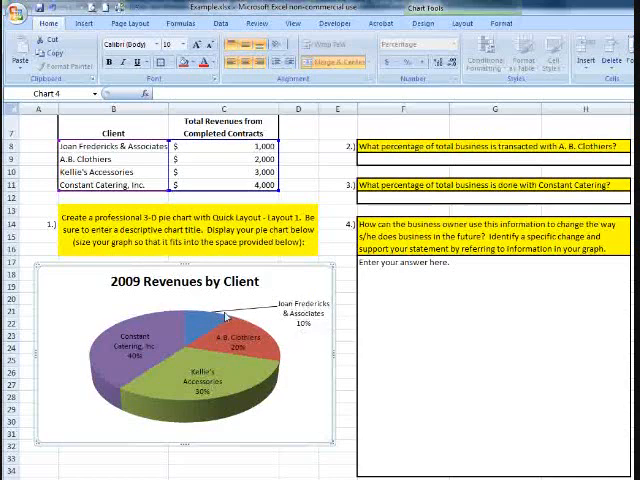
mouse_move(193, 323)
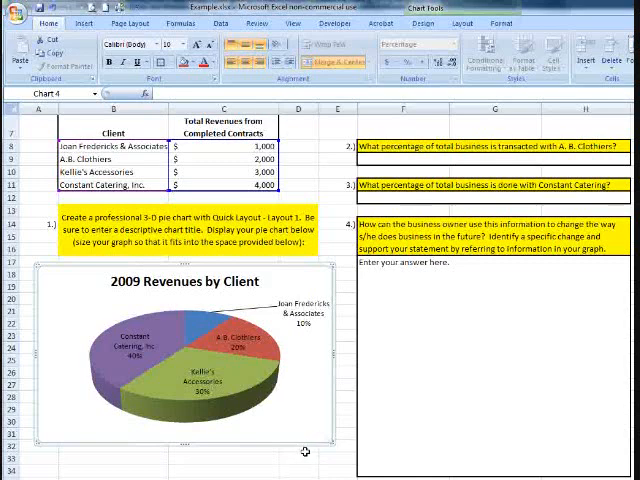
mouse_move(335, 445)
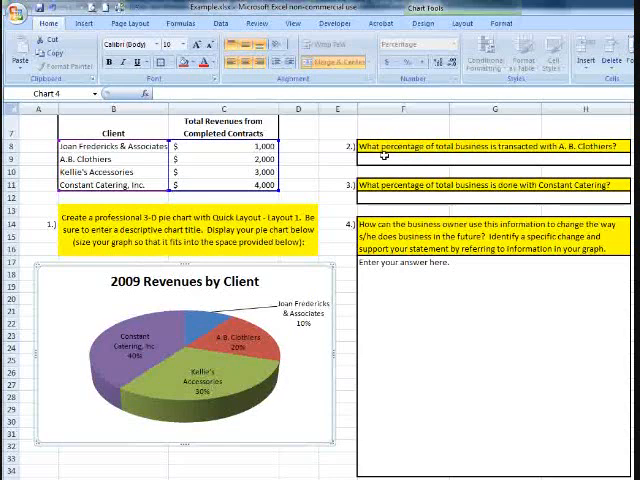
mouse_move(519, 155)
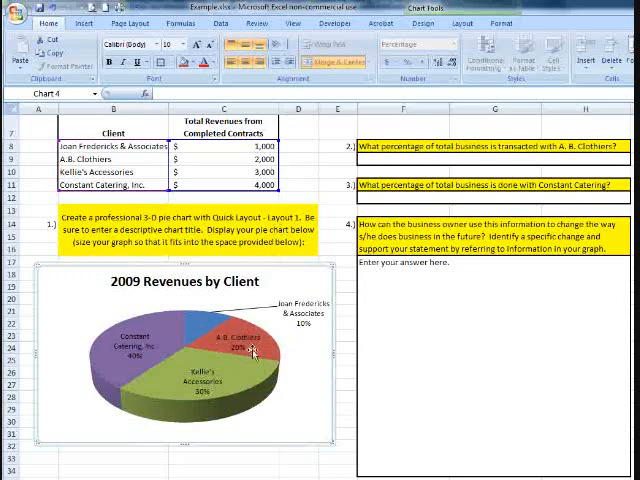
mouse_move(255, 350)
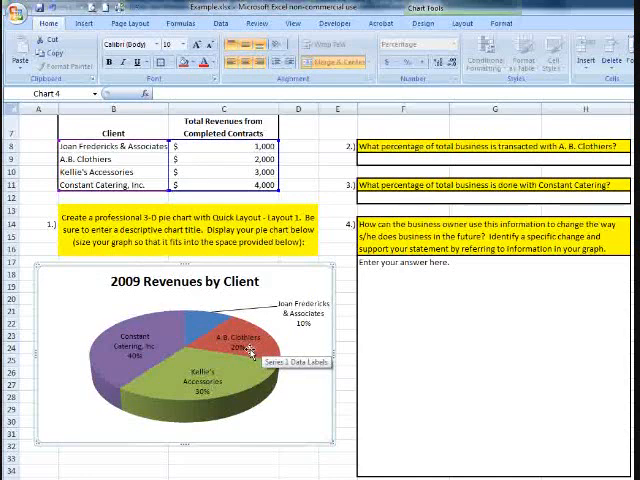
mouse_move(413, 172)
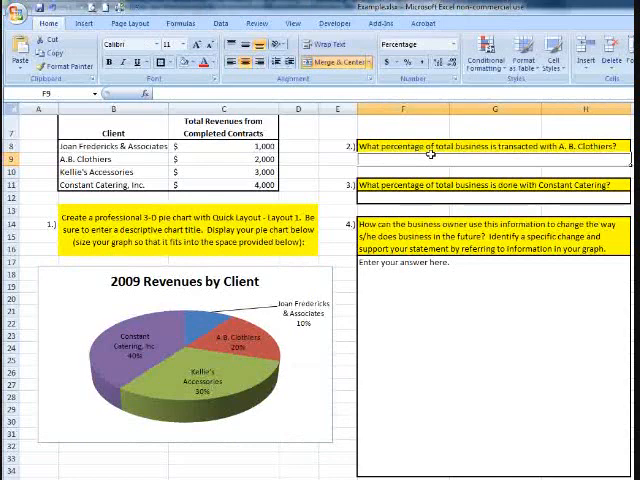
Enter 20% in cell F9 as A.B. Clothiers' share of total business.
text(20%)
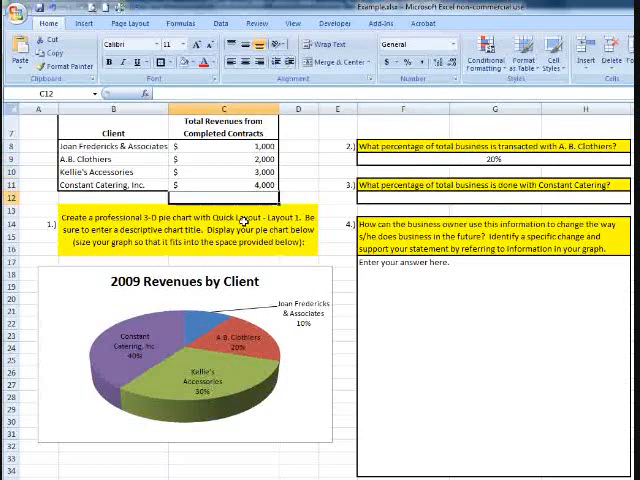
Sum the client revenues in C12 with =SUM(C8:C11) to show $10,000.
text(=su)
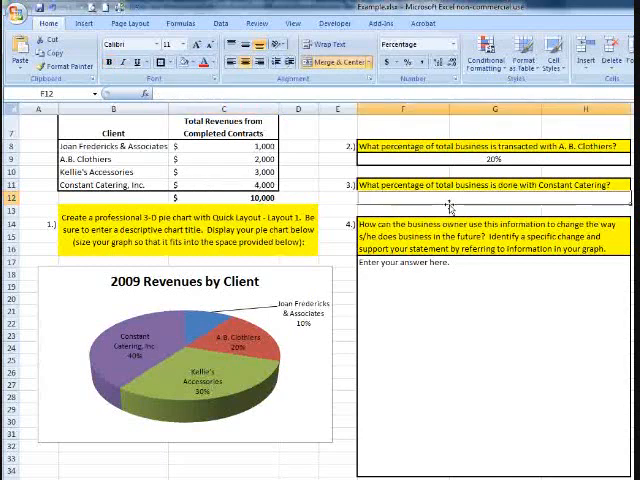
Enter 40% under question 3 as Constant Catering's share of total business.
text(40%)
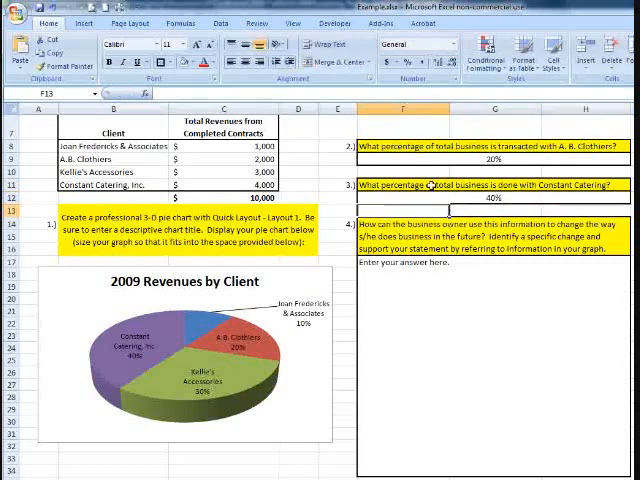
mouse_move(424, 308)
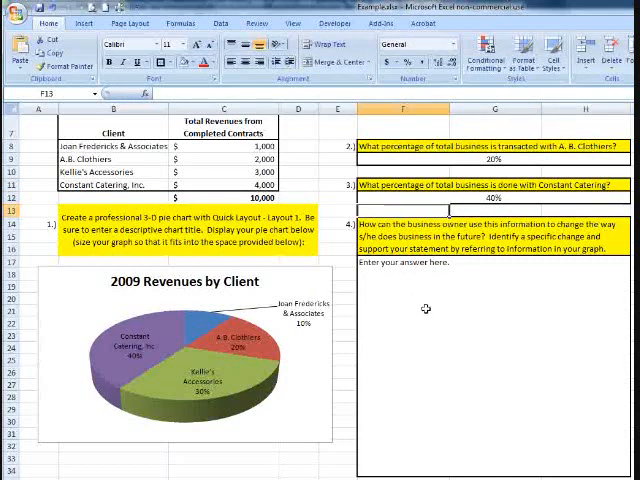
click(425, 262)
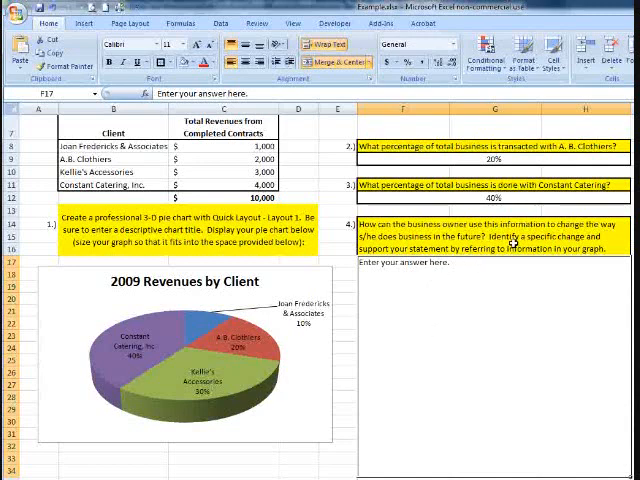
click(510, 245)
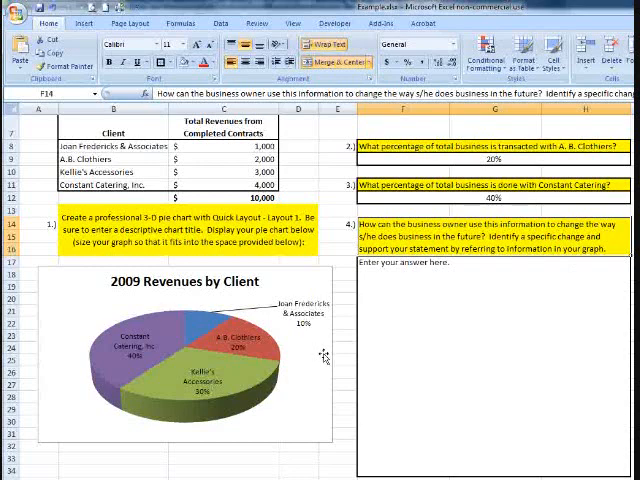
mouse_move(388, 328)
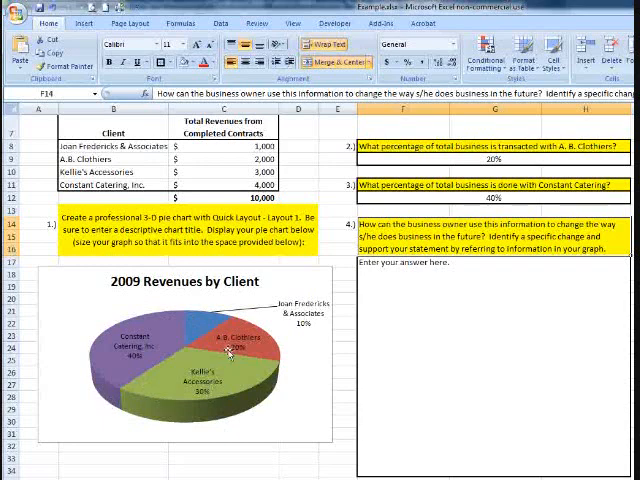
mouse_move(297, 433)
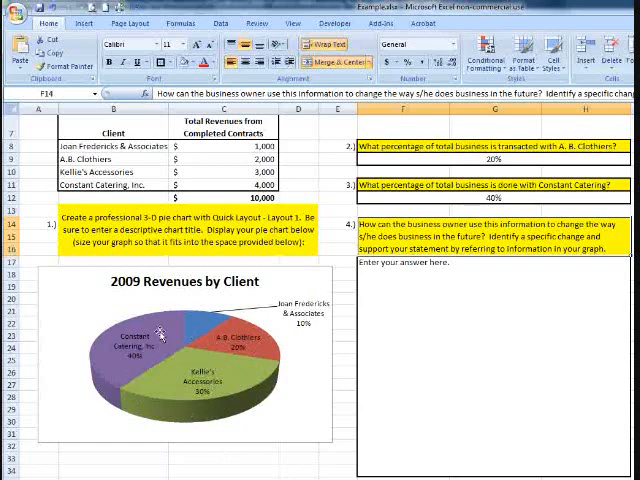
mouse_move(148, 385)
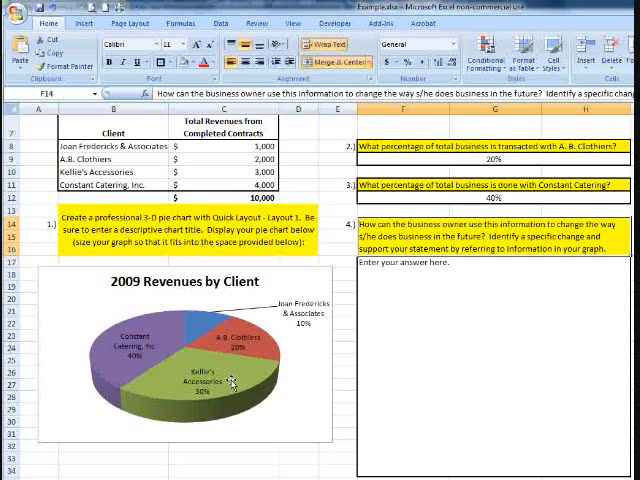
mouse_move(426, 363)
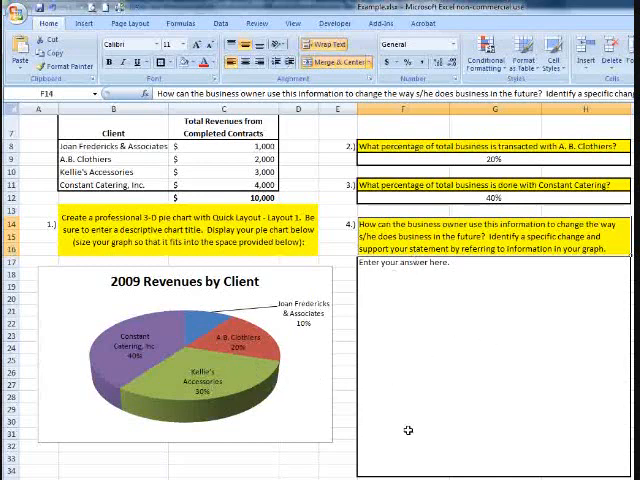
mouse_move(533, 415)
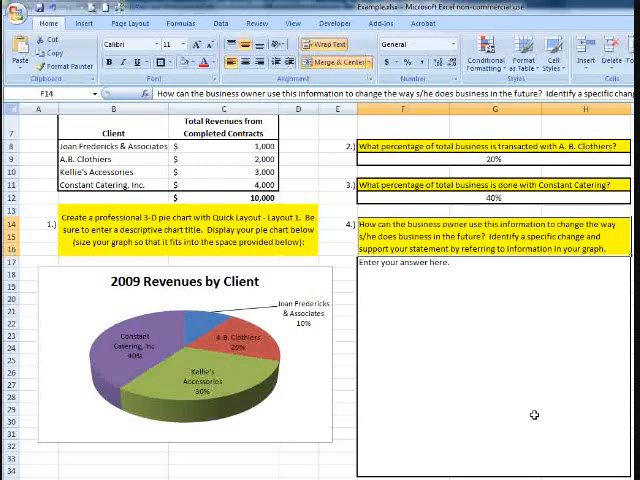